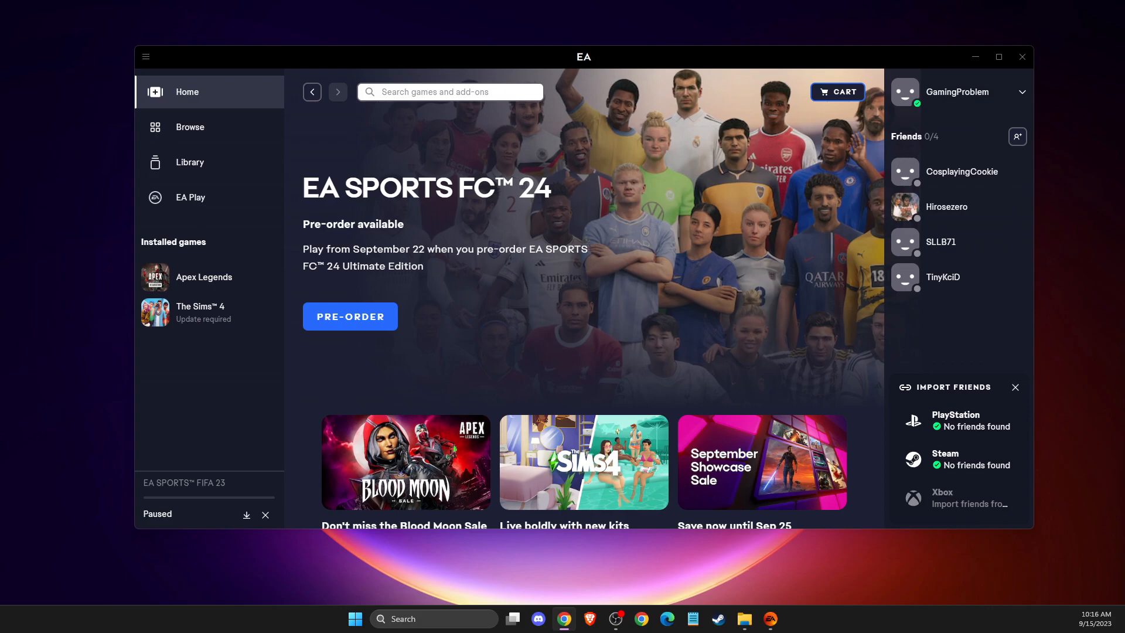
mouse_move(785, 319)
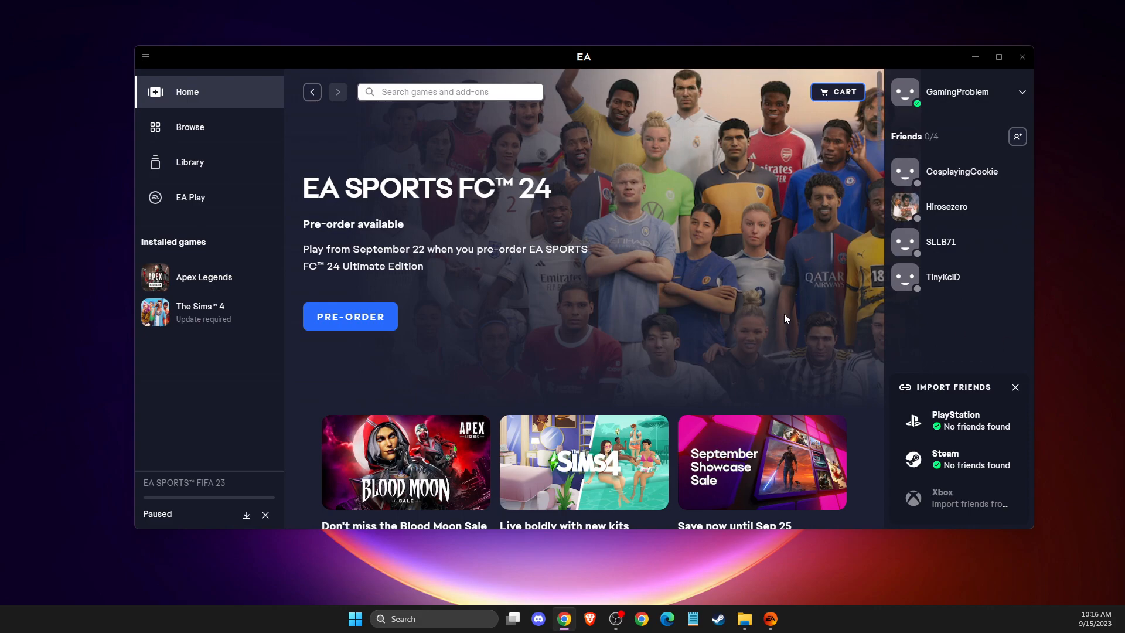
mouse_move(662, 323)
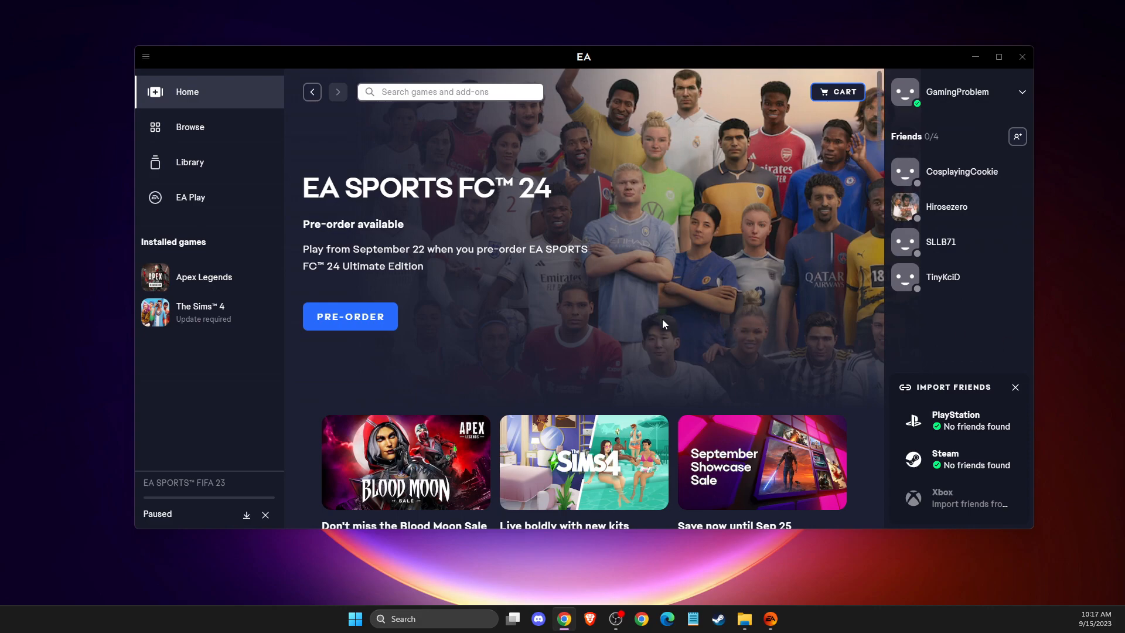
mouse_move(675, 299)
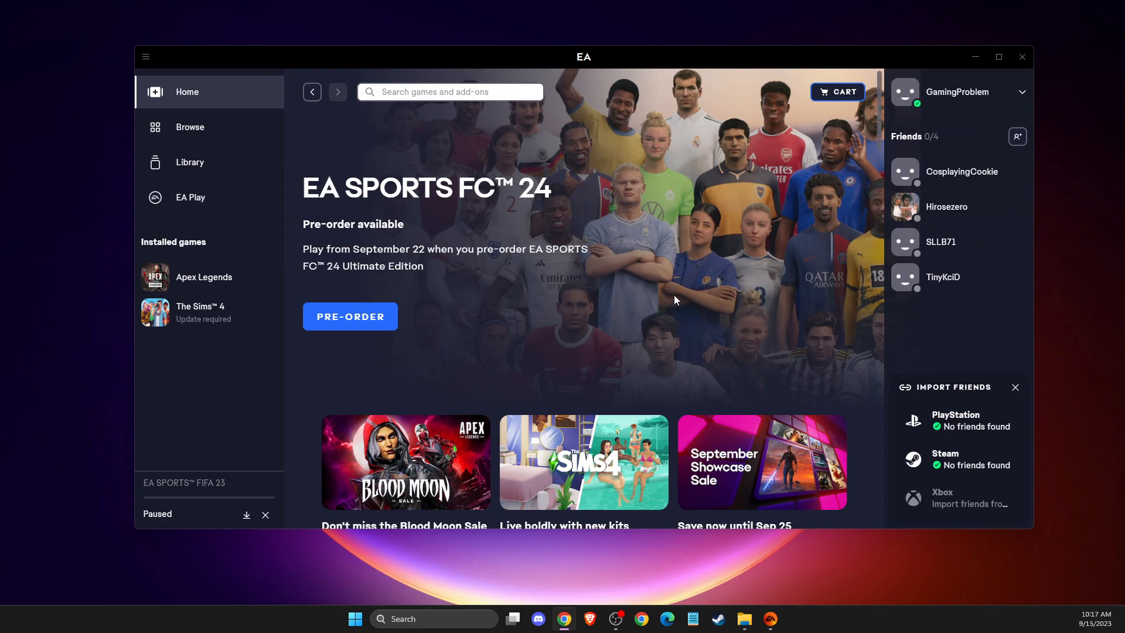
mouse_move(690, 310)
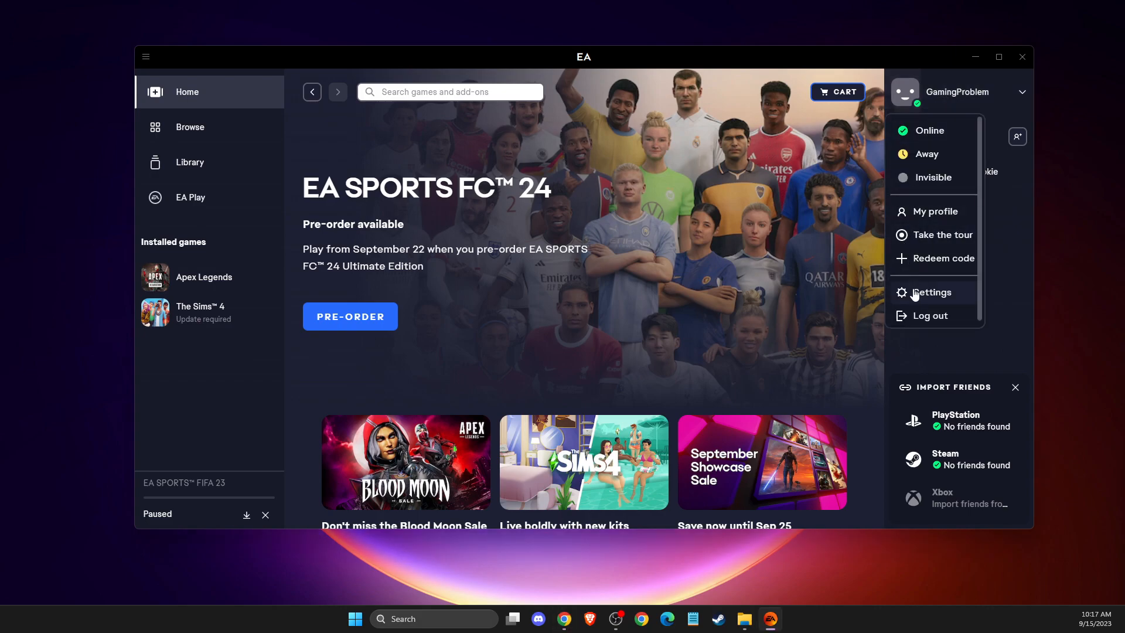
- Open EA app Settings from the profile menu, landing on My account
click(935, 291)
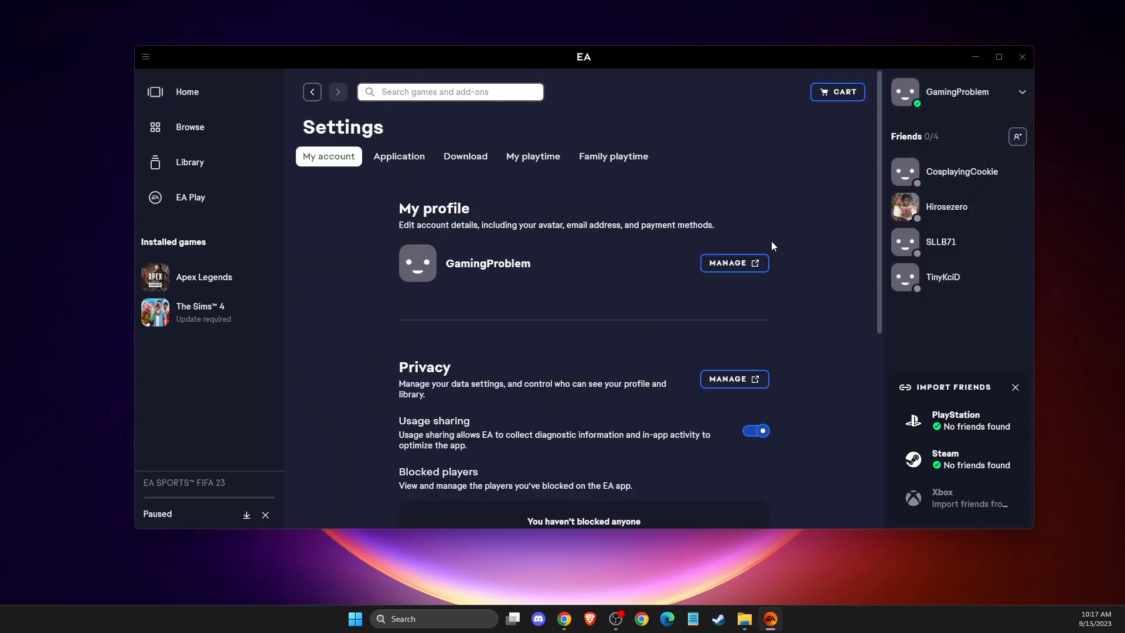
mouse_move(457, 185)
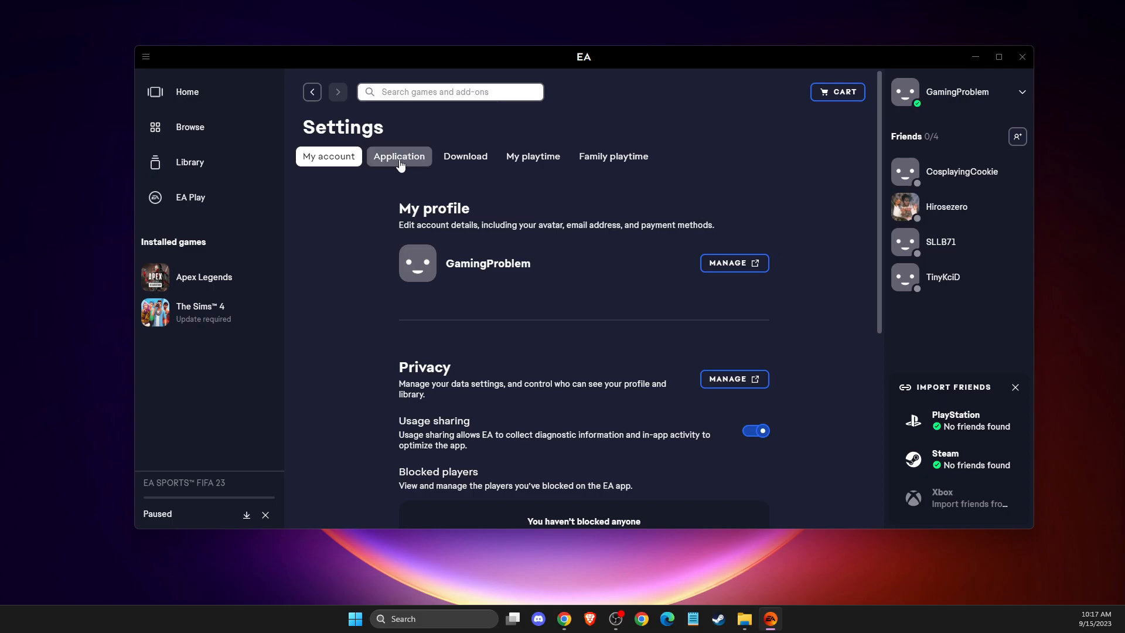
- On the Application tab, toggle Application updates off and then back on
click(399, 157)
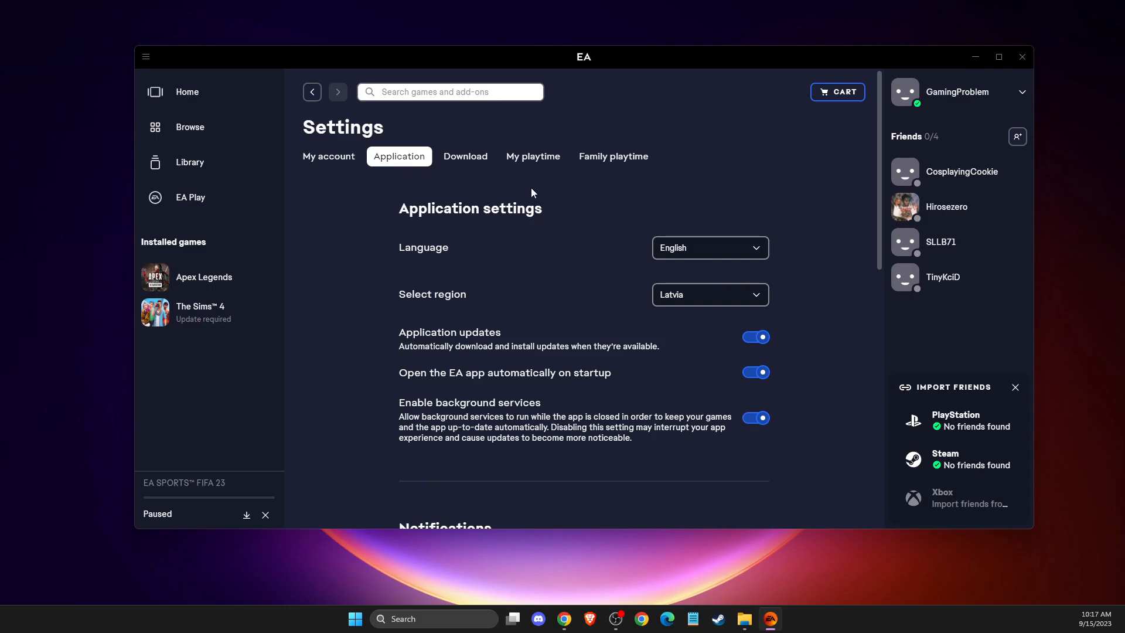
mouse_move(424, 287)
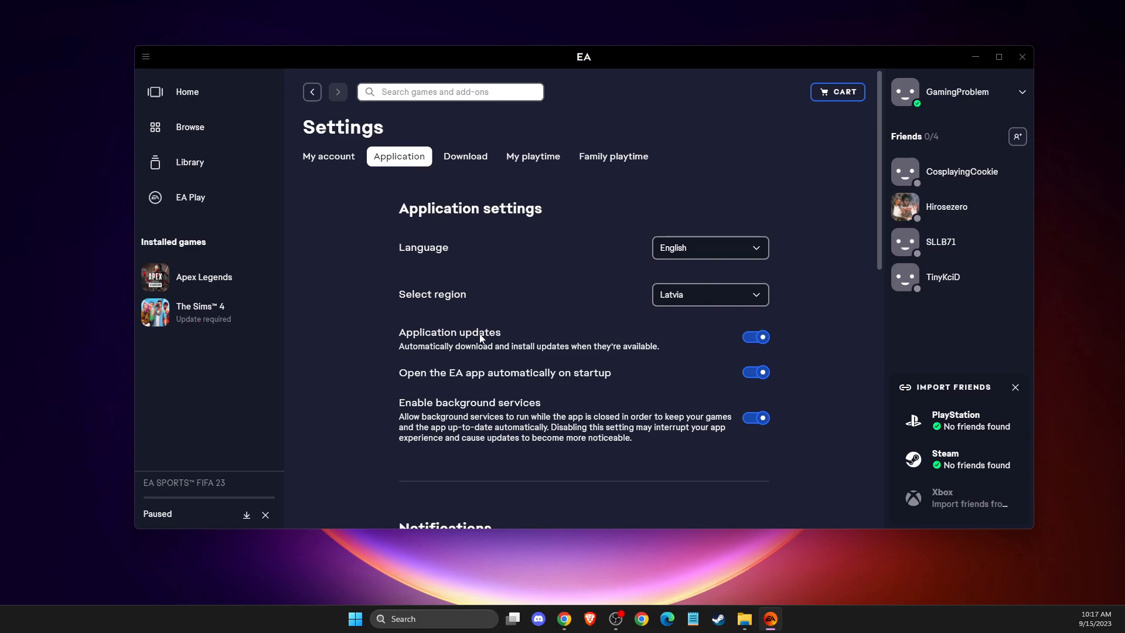
mouse_move(595, 359)
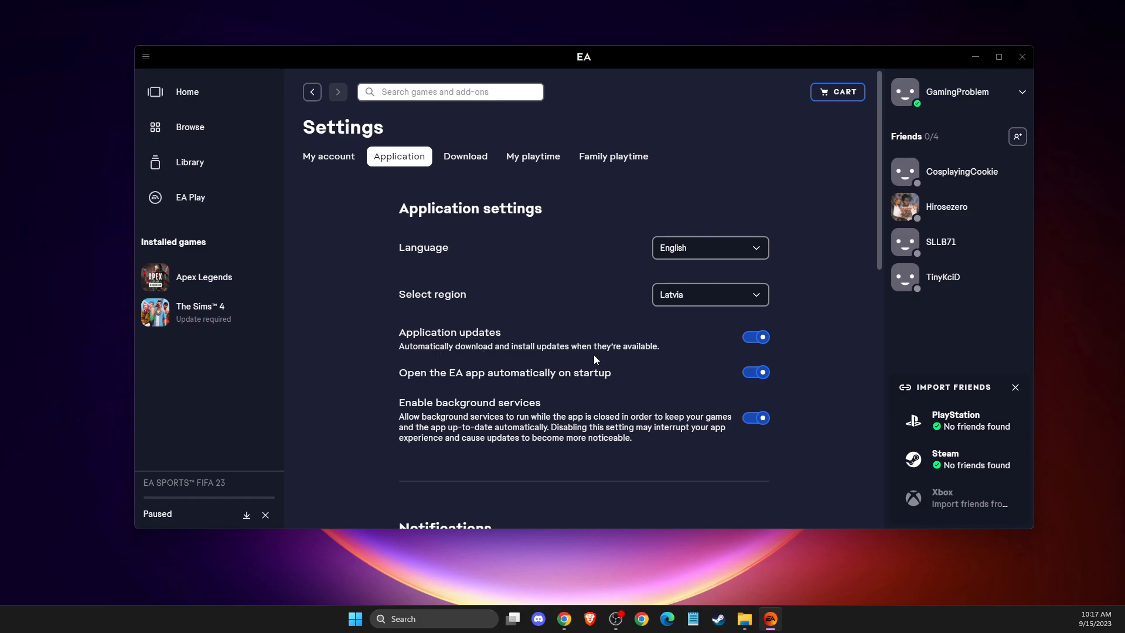
mouse_move(674, 341)
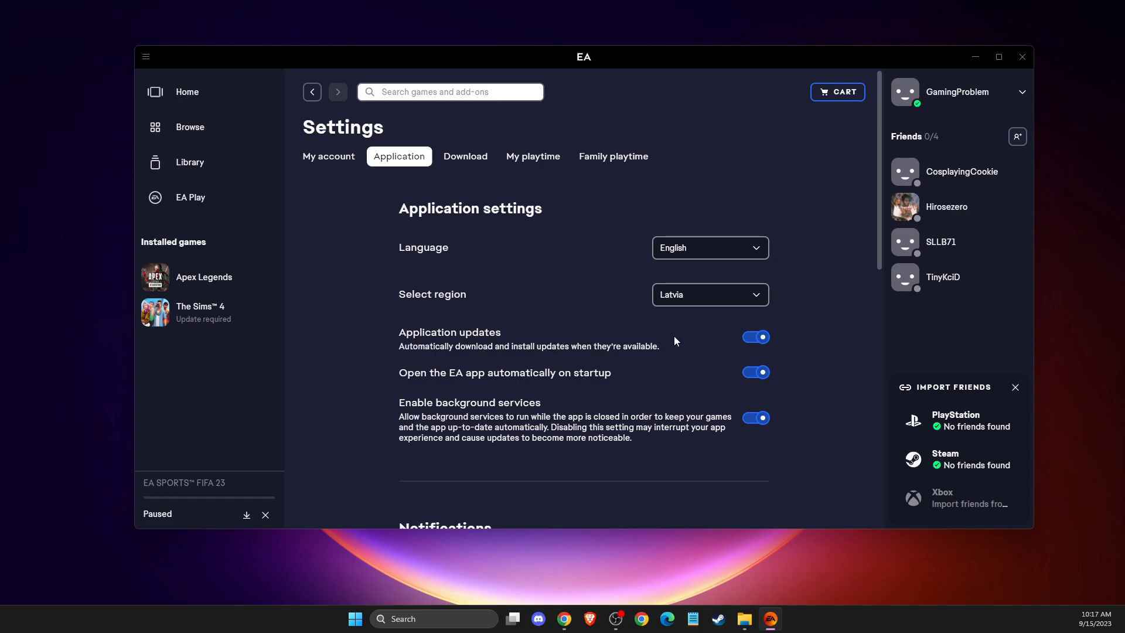
mouse_move(732, 349)
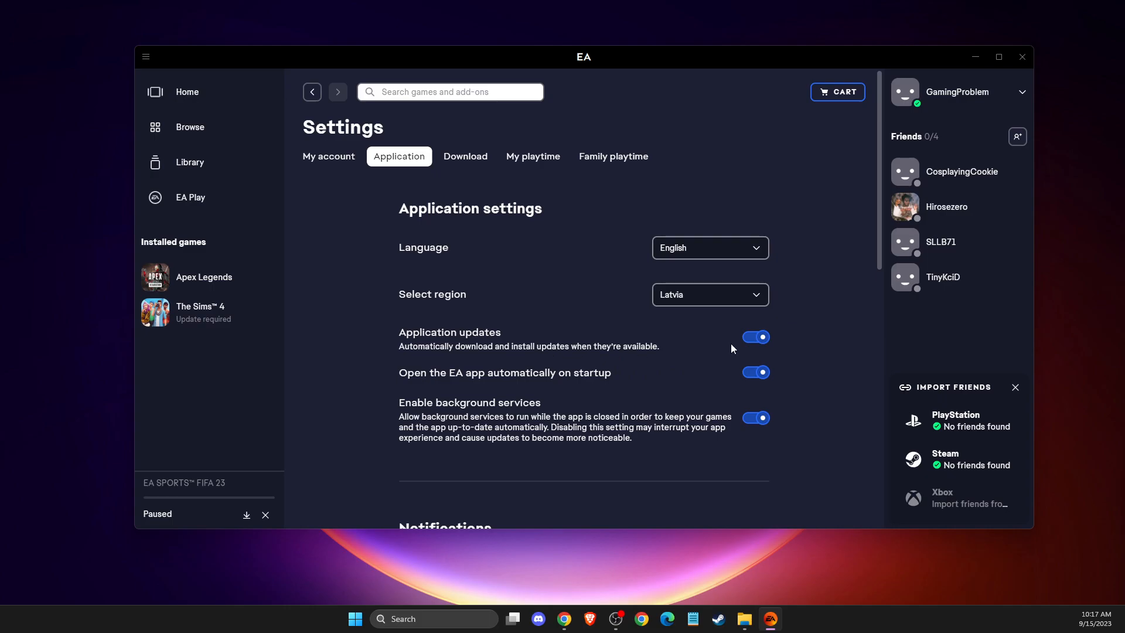
click(754, 338)
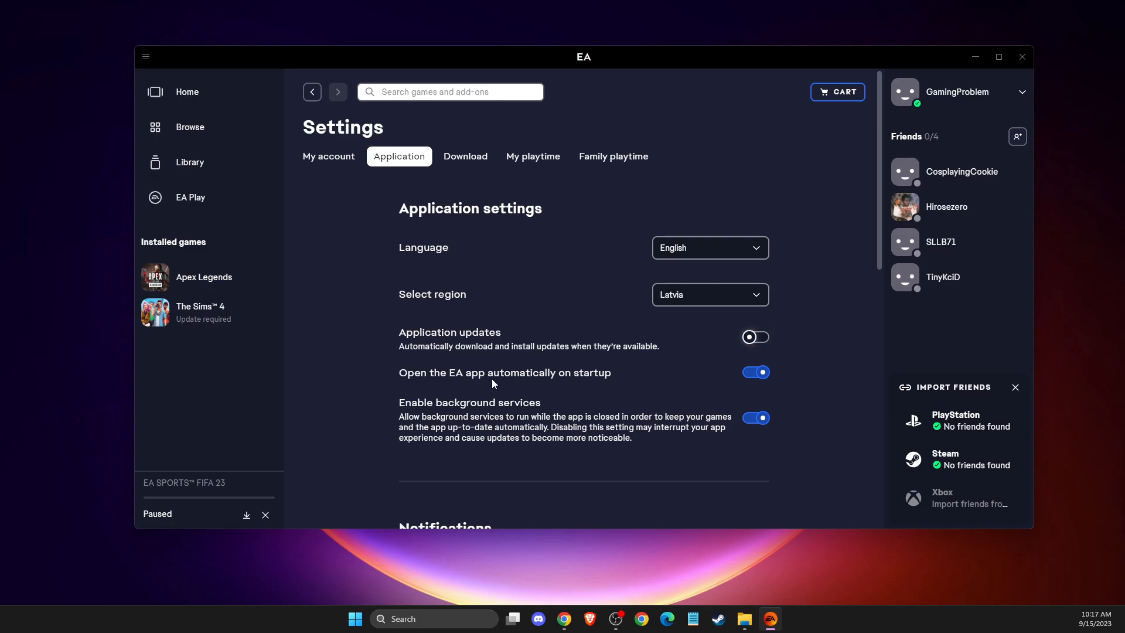
mouse_move(672, 346)
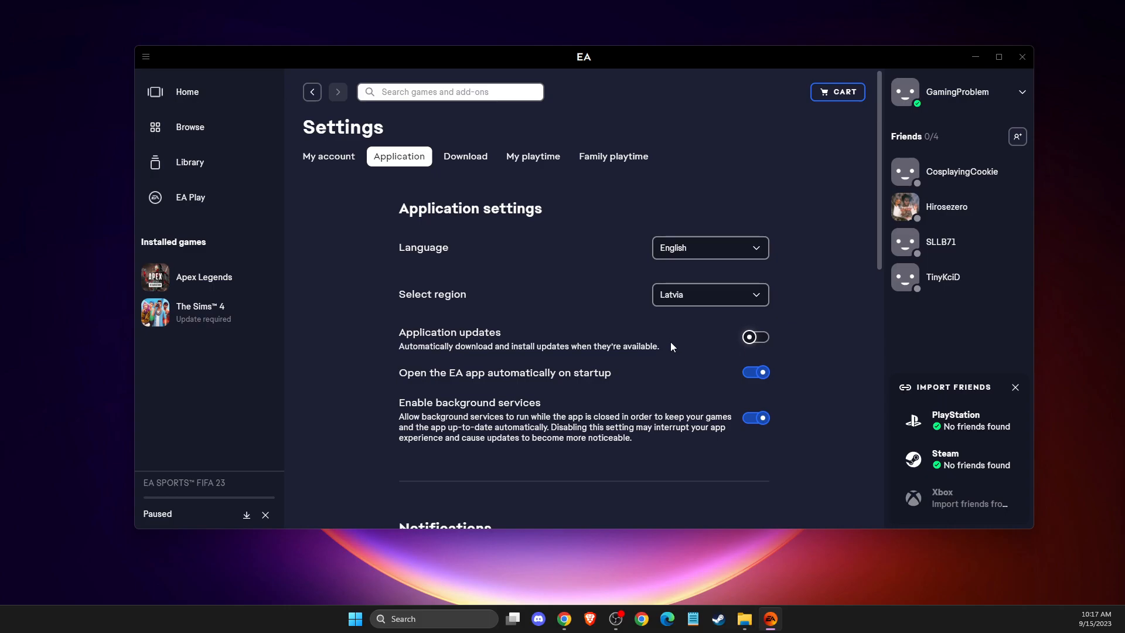
click(754, 336)
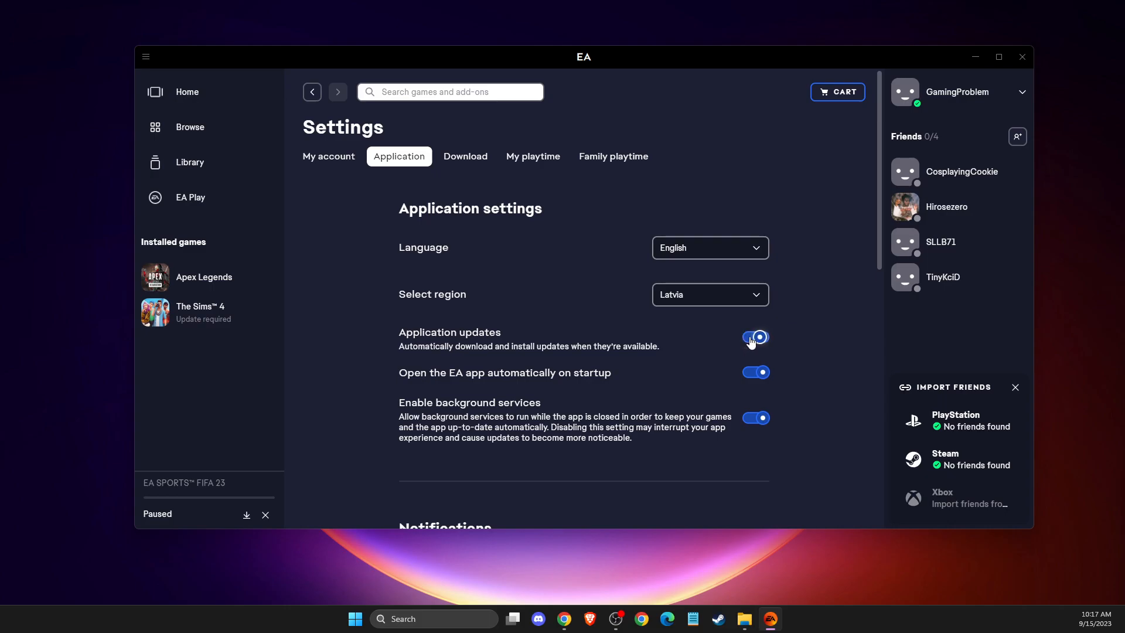